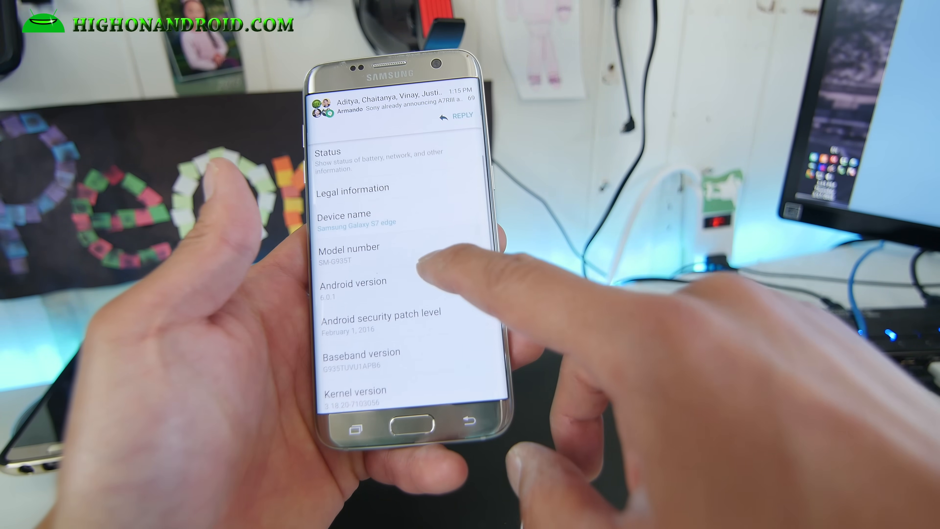
Enable USB debugging in Developer options and confirm the Allow USB debugging prompt
scroll(down, 3)
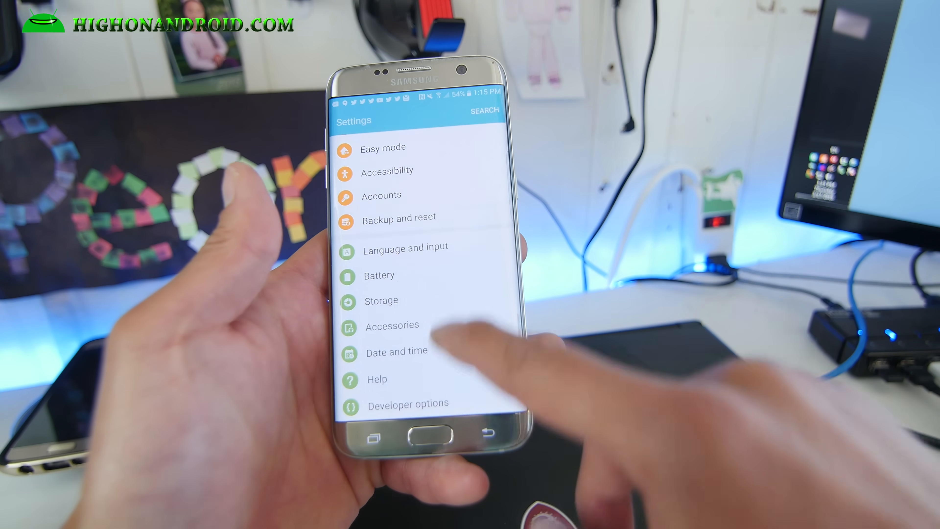
click(408, 402)
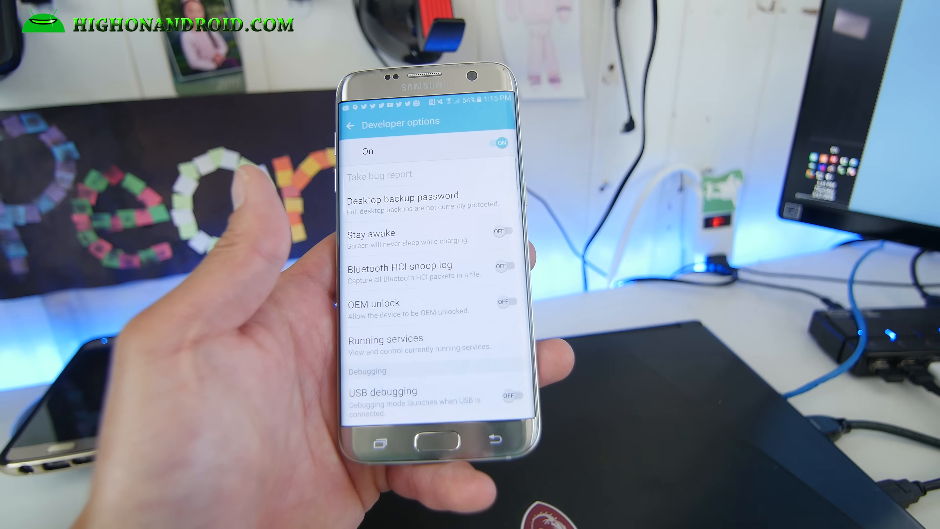
scroll(down, 3)
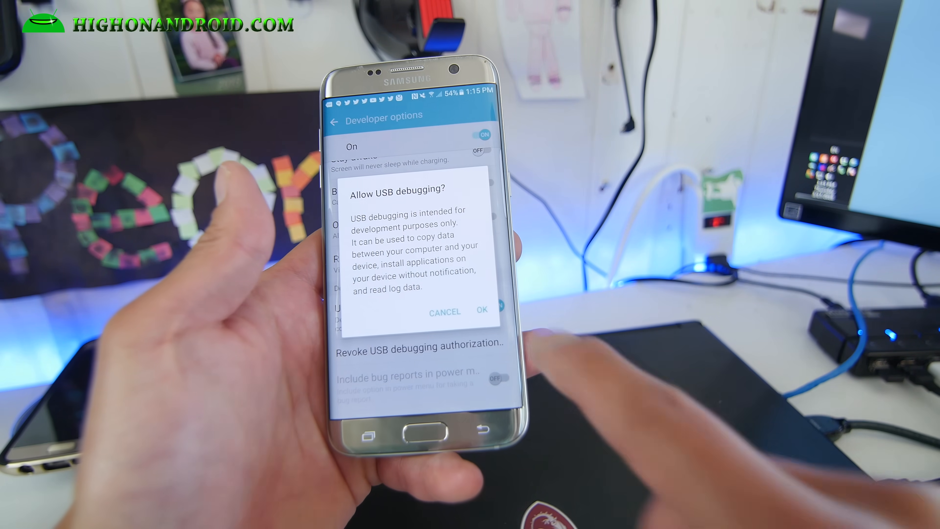
click(481, 310)
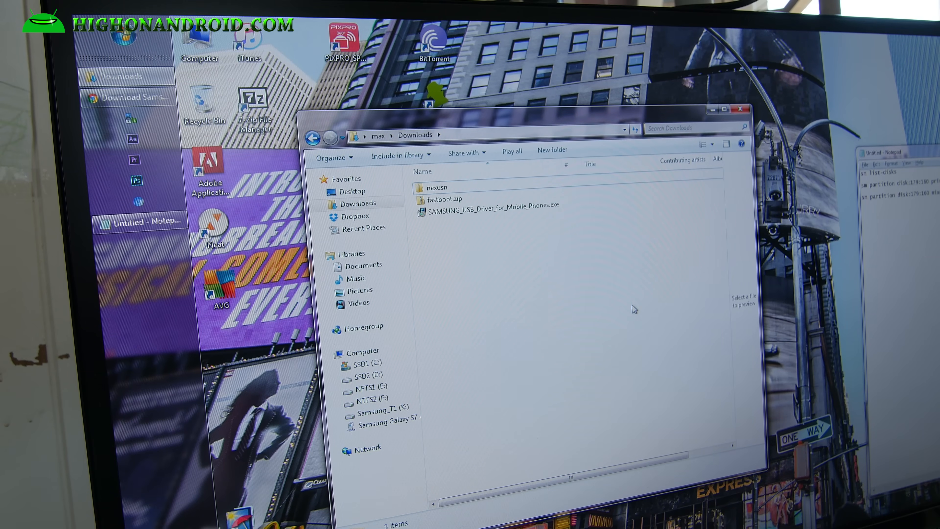
Extract fastboot.zip into a fastboot folder in Downloads
click(492, 204)
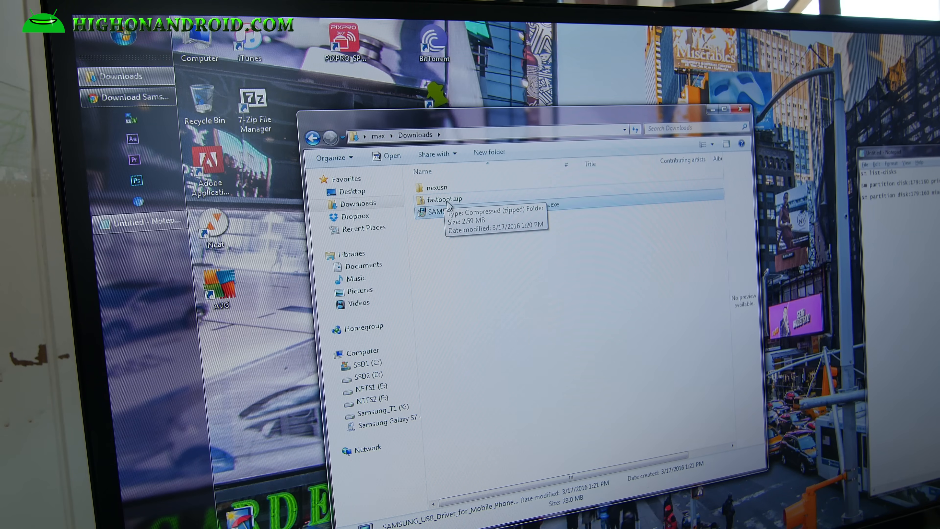
double_click(443, 198)
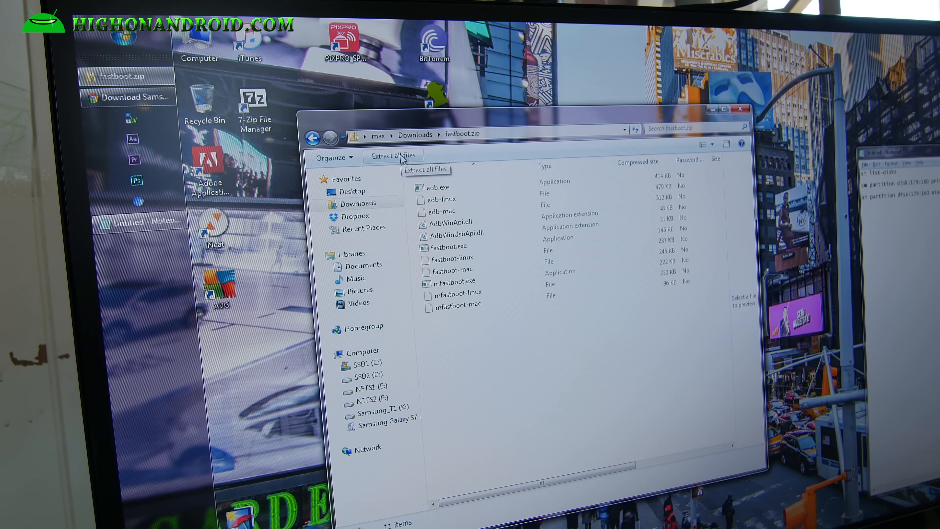
click(392, 155)
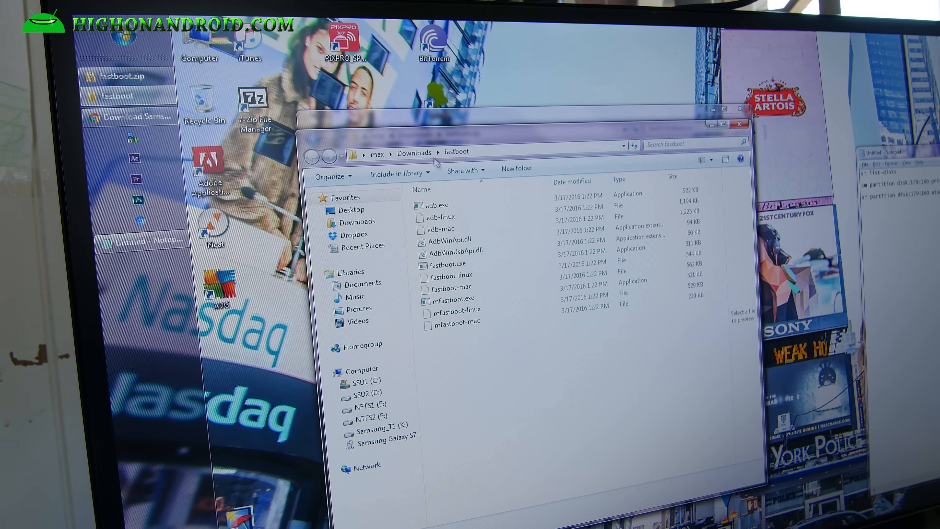
click(96, 29)
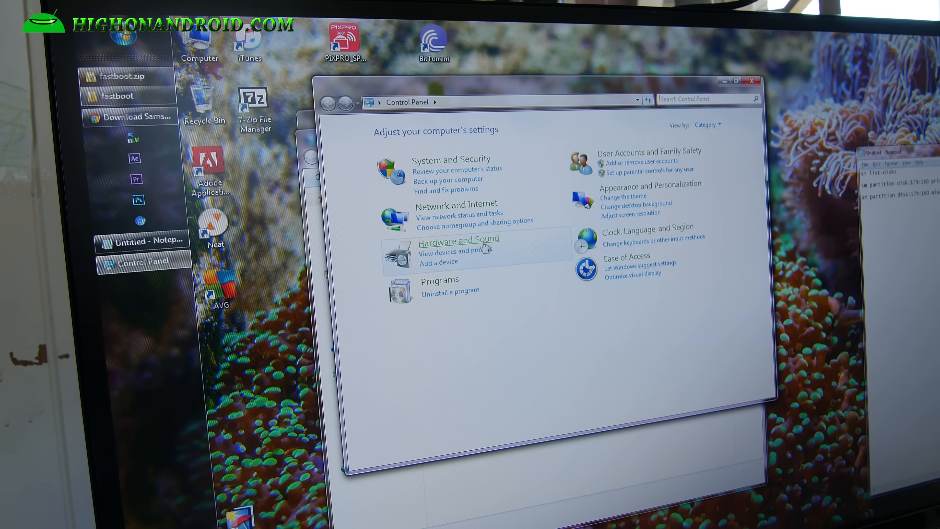
mouse_move(458, 238)
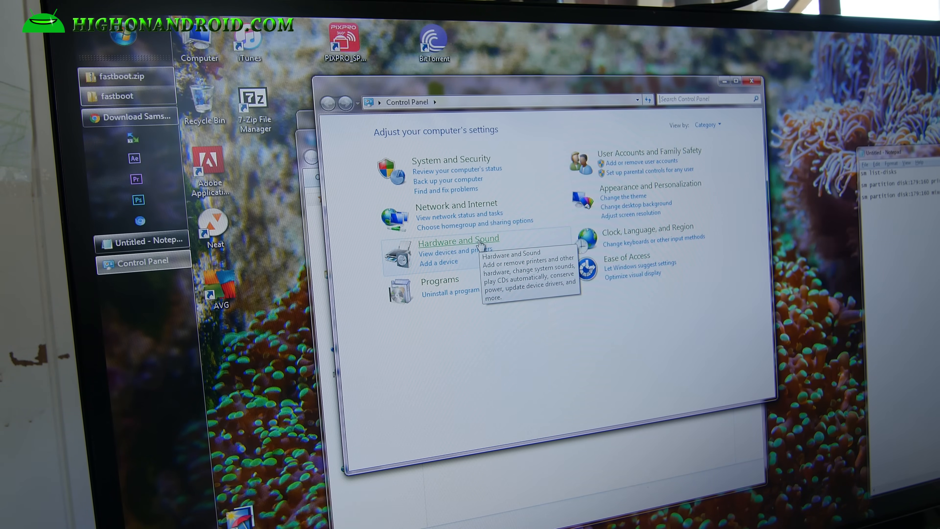
Reach Device Manager through Control Panel's Hardware and Sound page
click(458, 239)
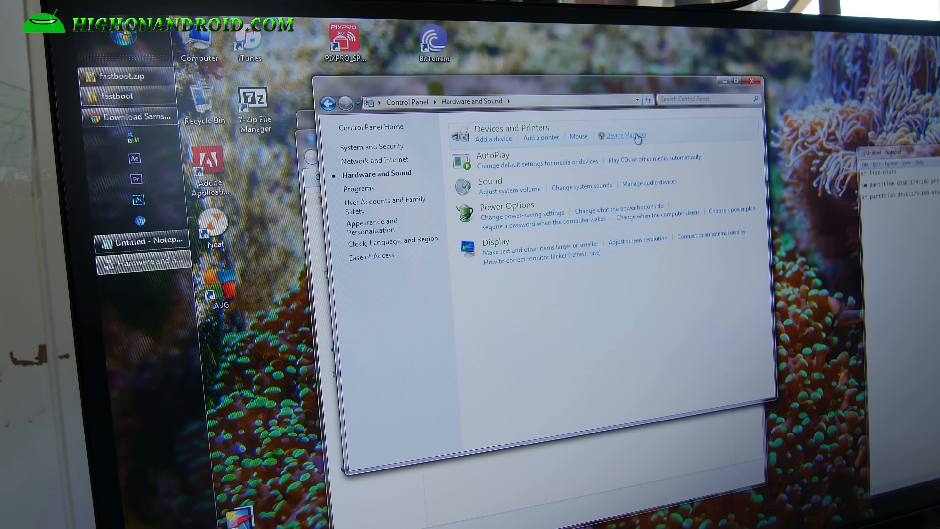
click(622, 135)
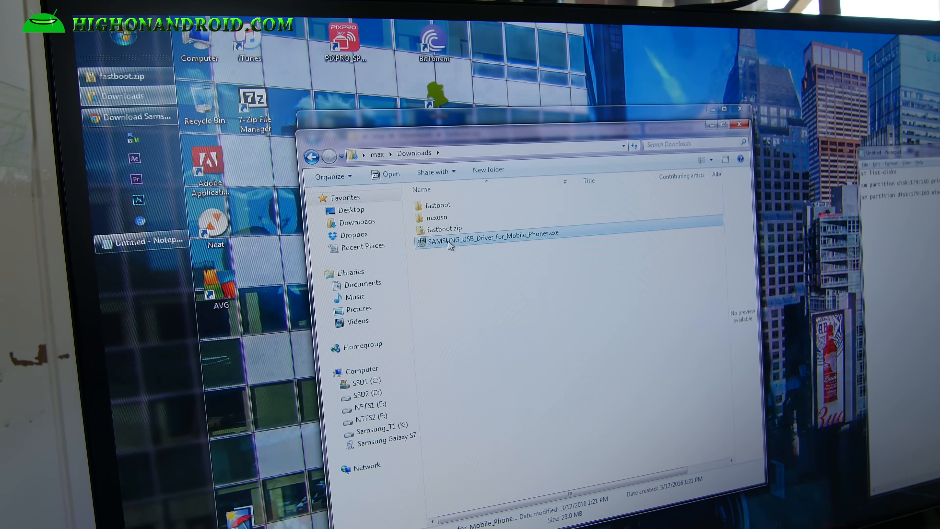
mouse_move(449, 245)
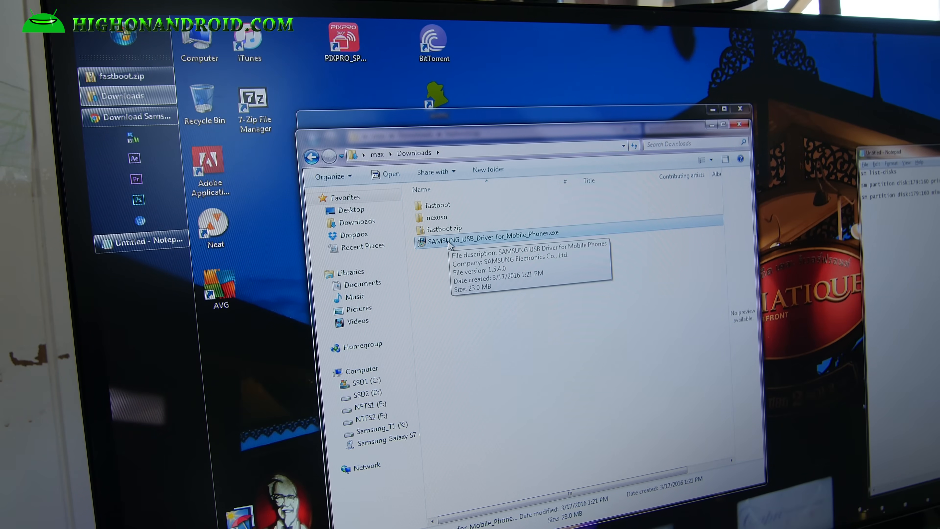
Enter the extracted fastboot folder in Downloads past the Samsung USB driver installer
click(438, 205)
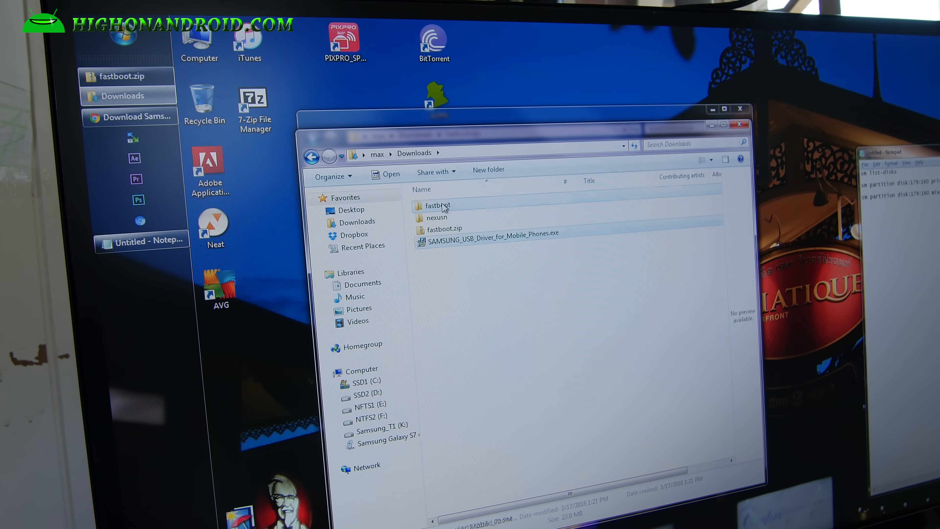
double_click(437, 206)
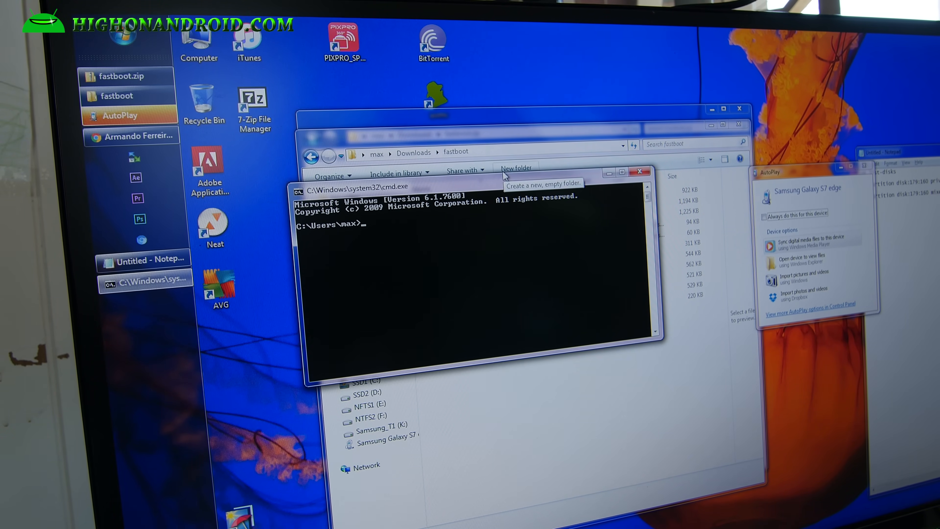
Change into Downloads\fastboot and start an adb shell on the phone
text(cd Downloads)
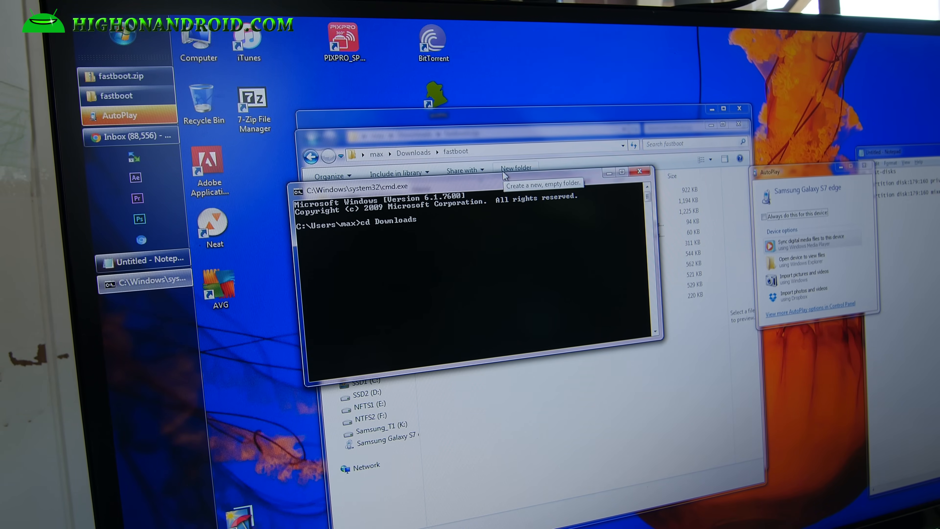
text(cd fastboot)
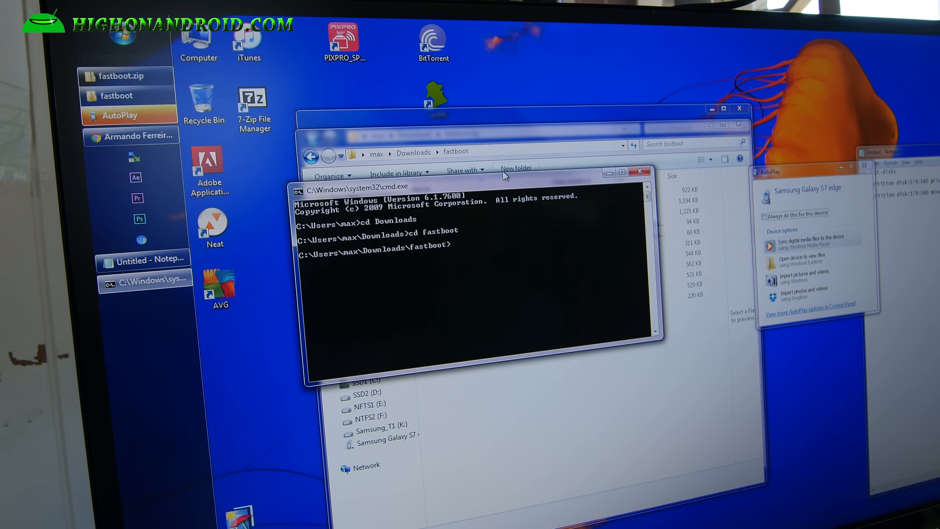
text(ad)
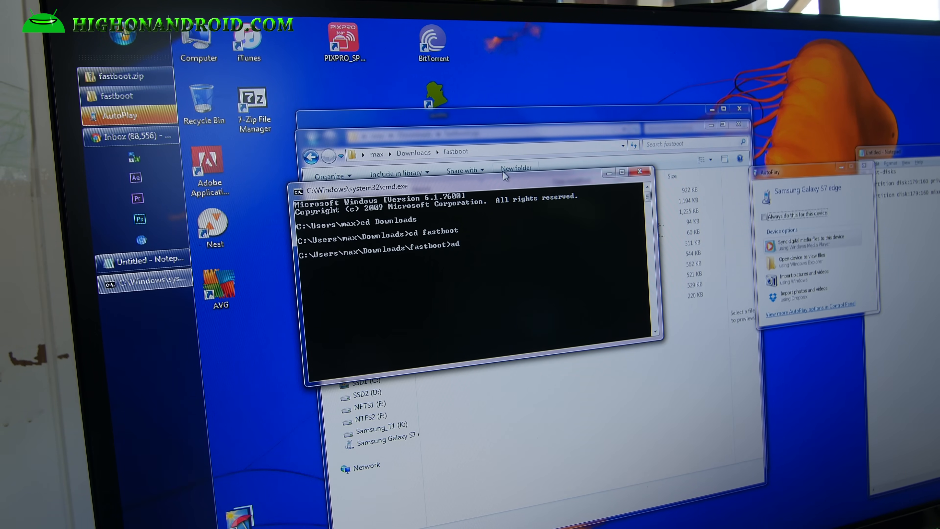
text(db shell)
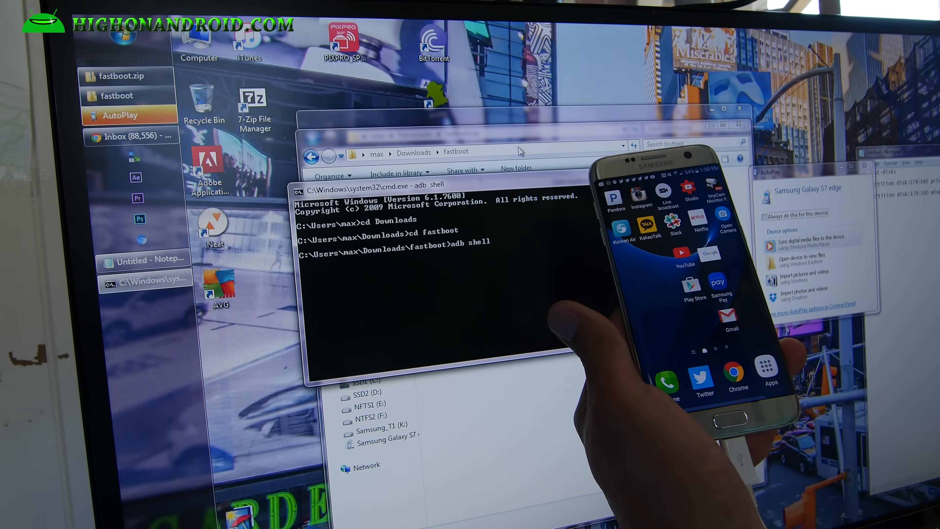
key(Return)
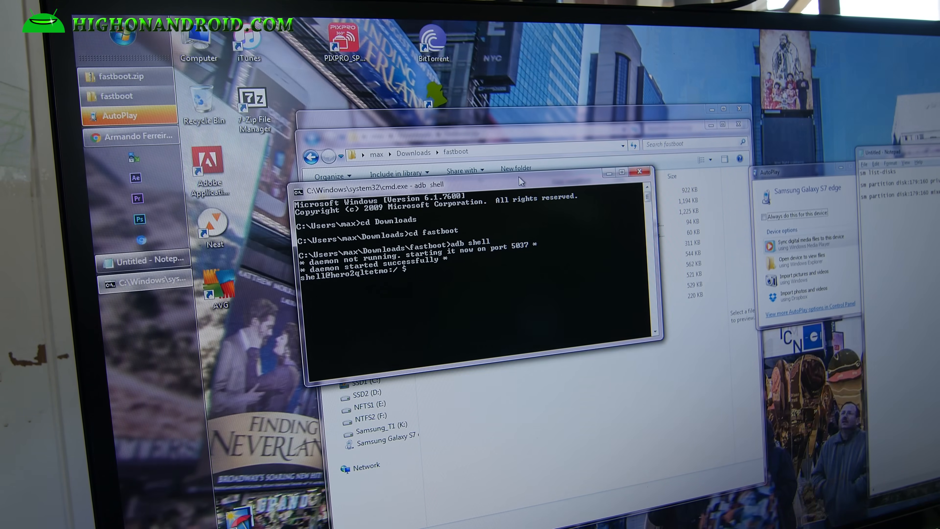
Run sm list-disks in the shell, which reports disk:179,0
text(sm list-disk)
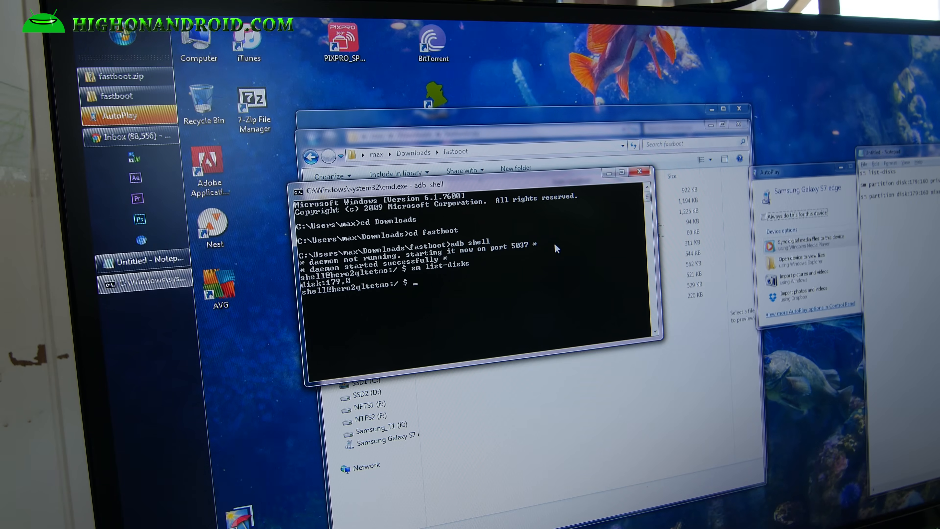
text(sm)
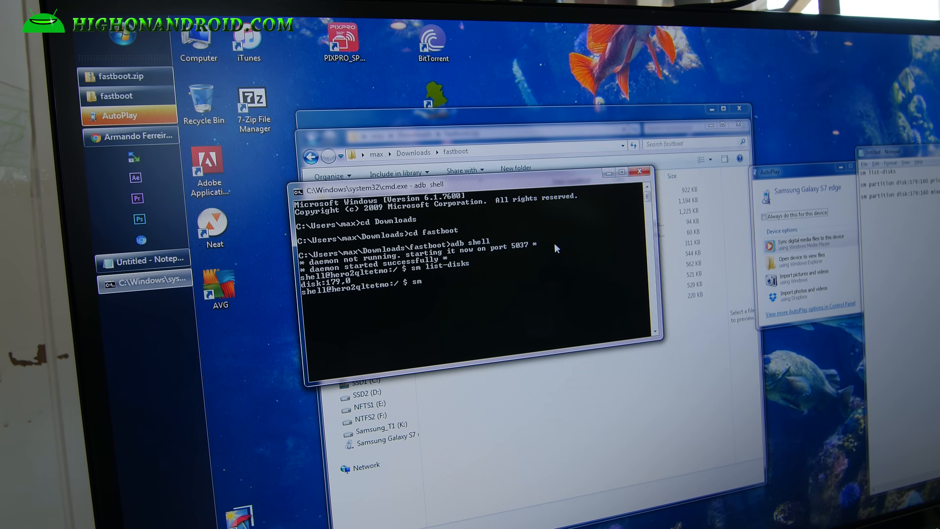
Run sm partition disk:179,0 private to adopt the microSD as internal storage
text(partition)
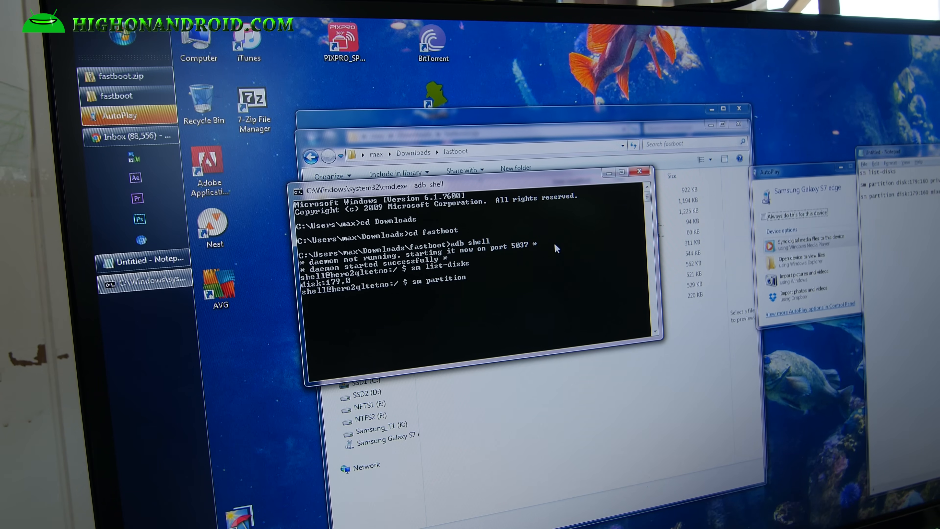
text(disk:)
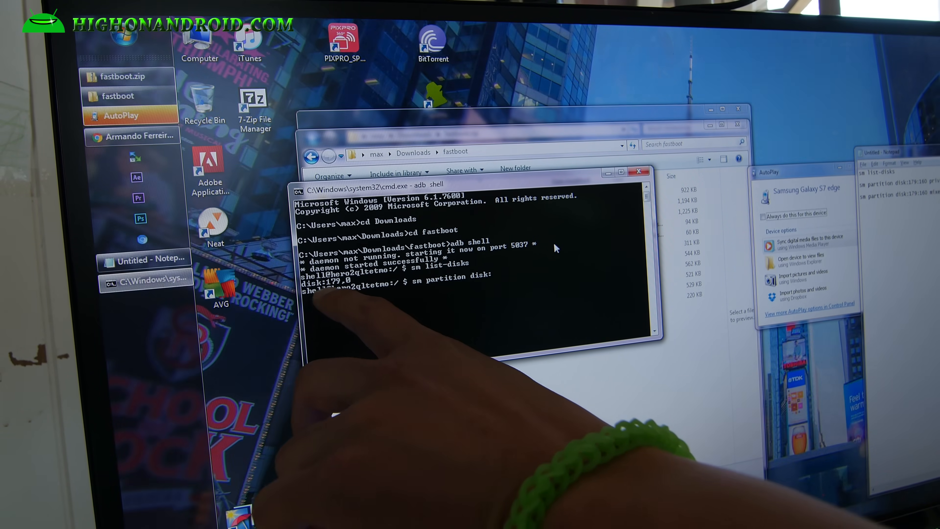
text(179,0)
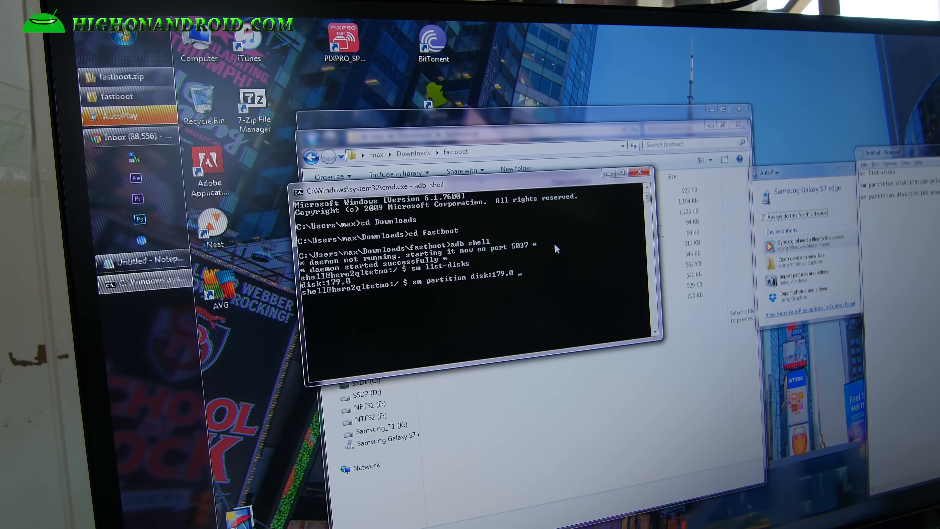
text(priva)
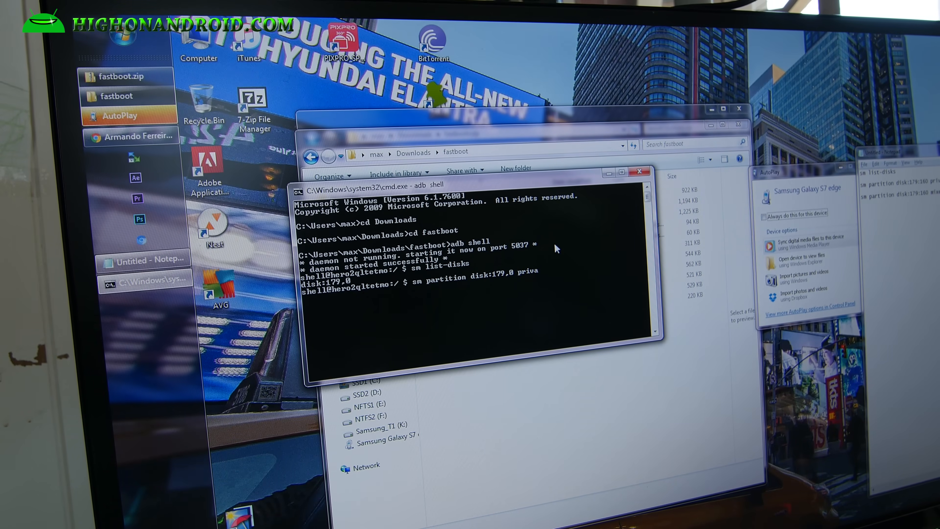
text(private)
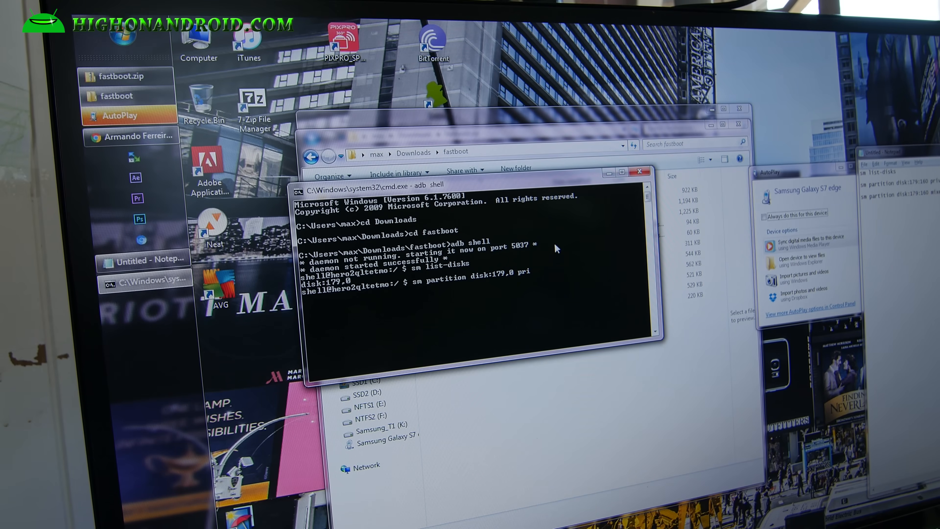
text(private)
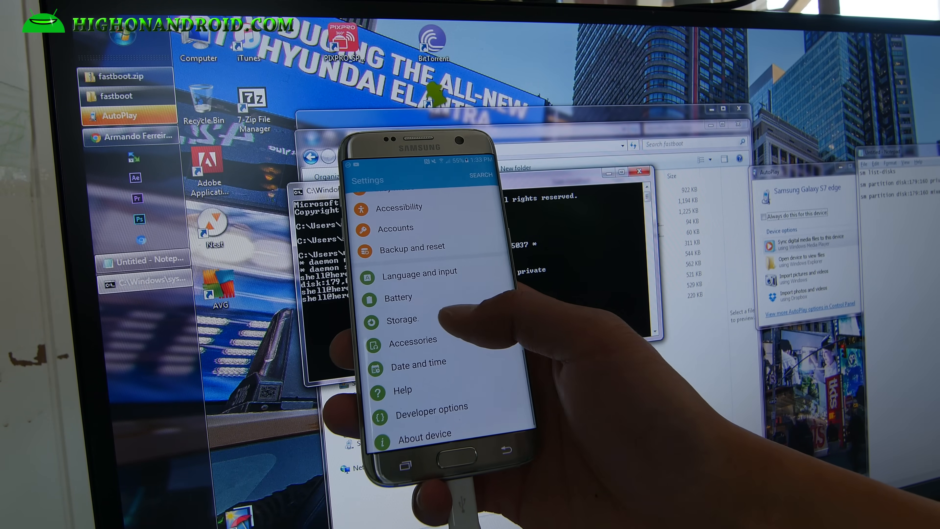
Check Storage shows 128 GB device storage and the SD card at 4.90 GB of 64.00 GB
click(402, 320)
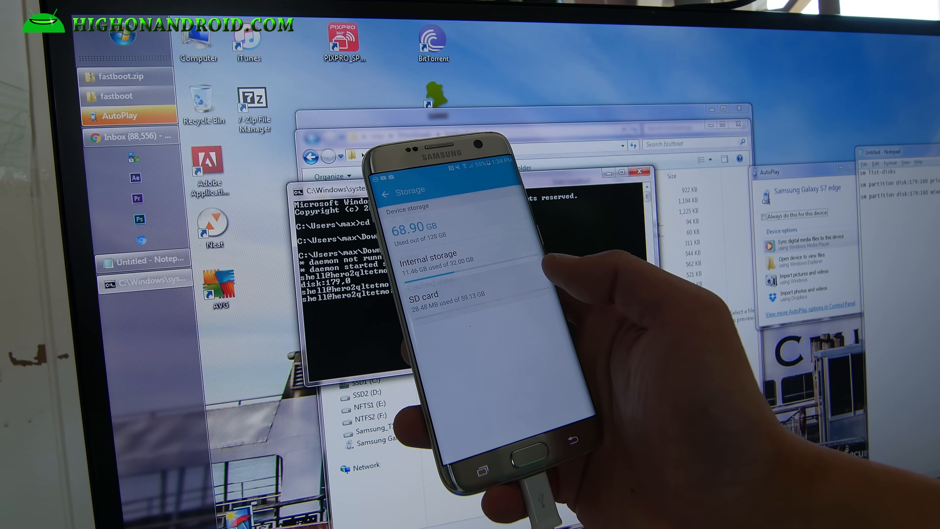
click(432, 294)
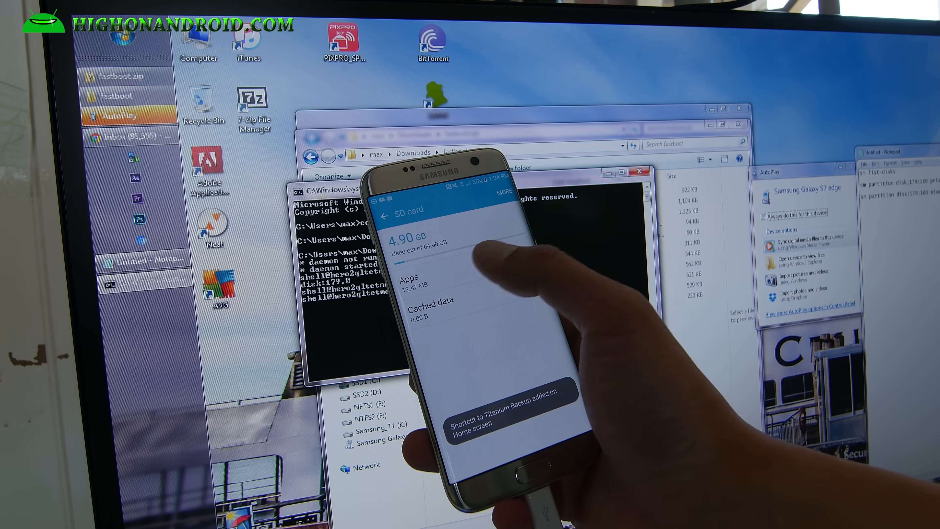